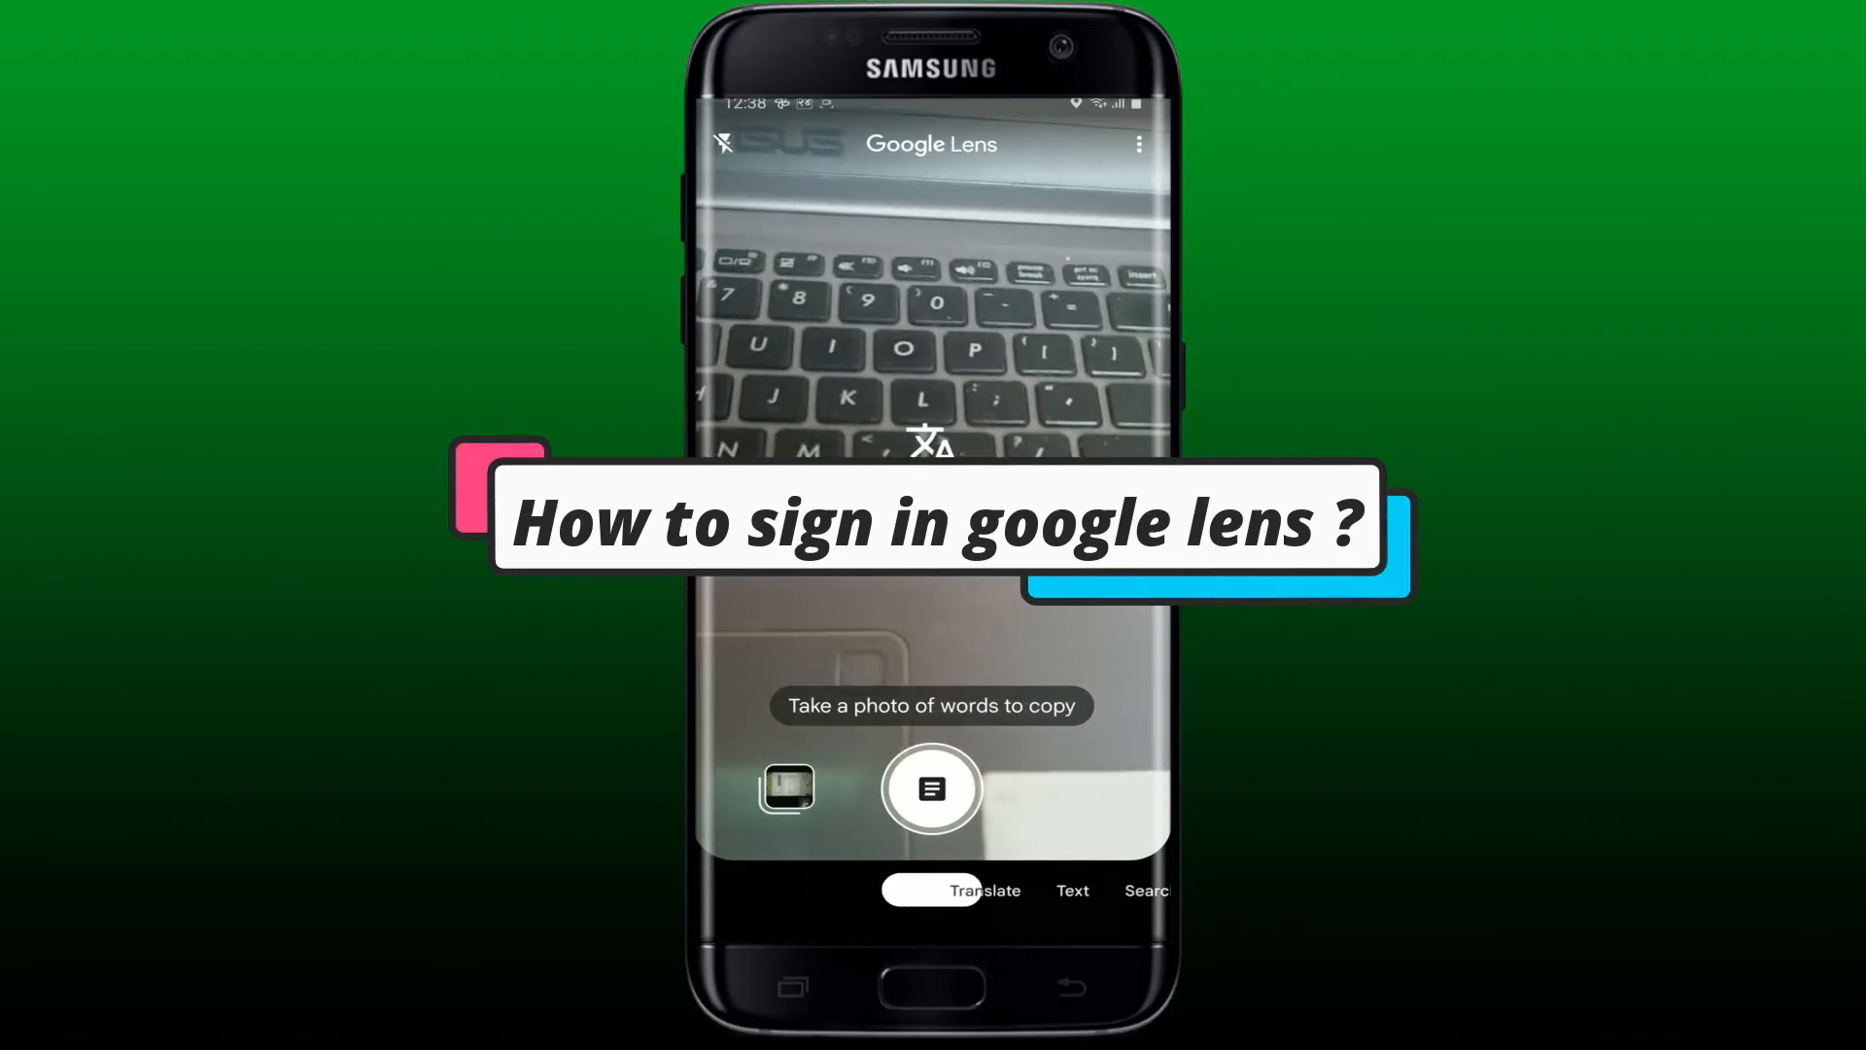
Navigate from the home screen through the apps to the Google account sign-in page
left_click(982, 890)
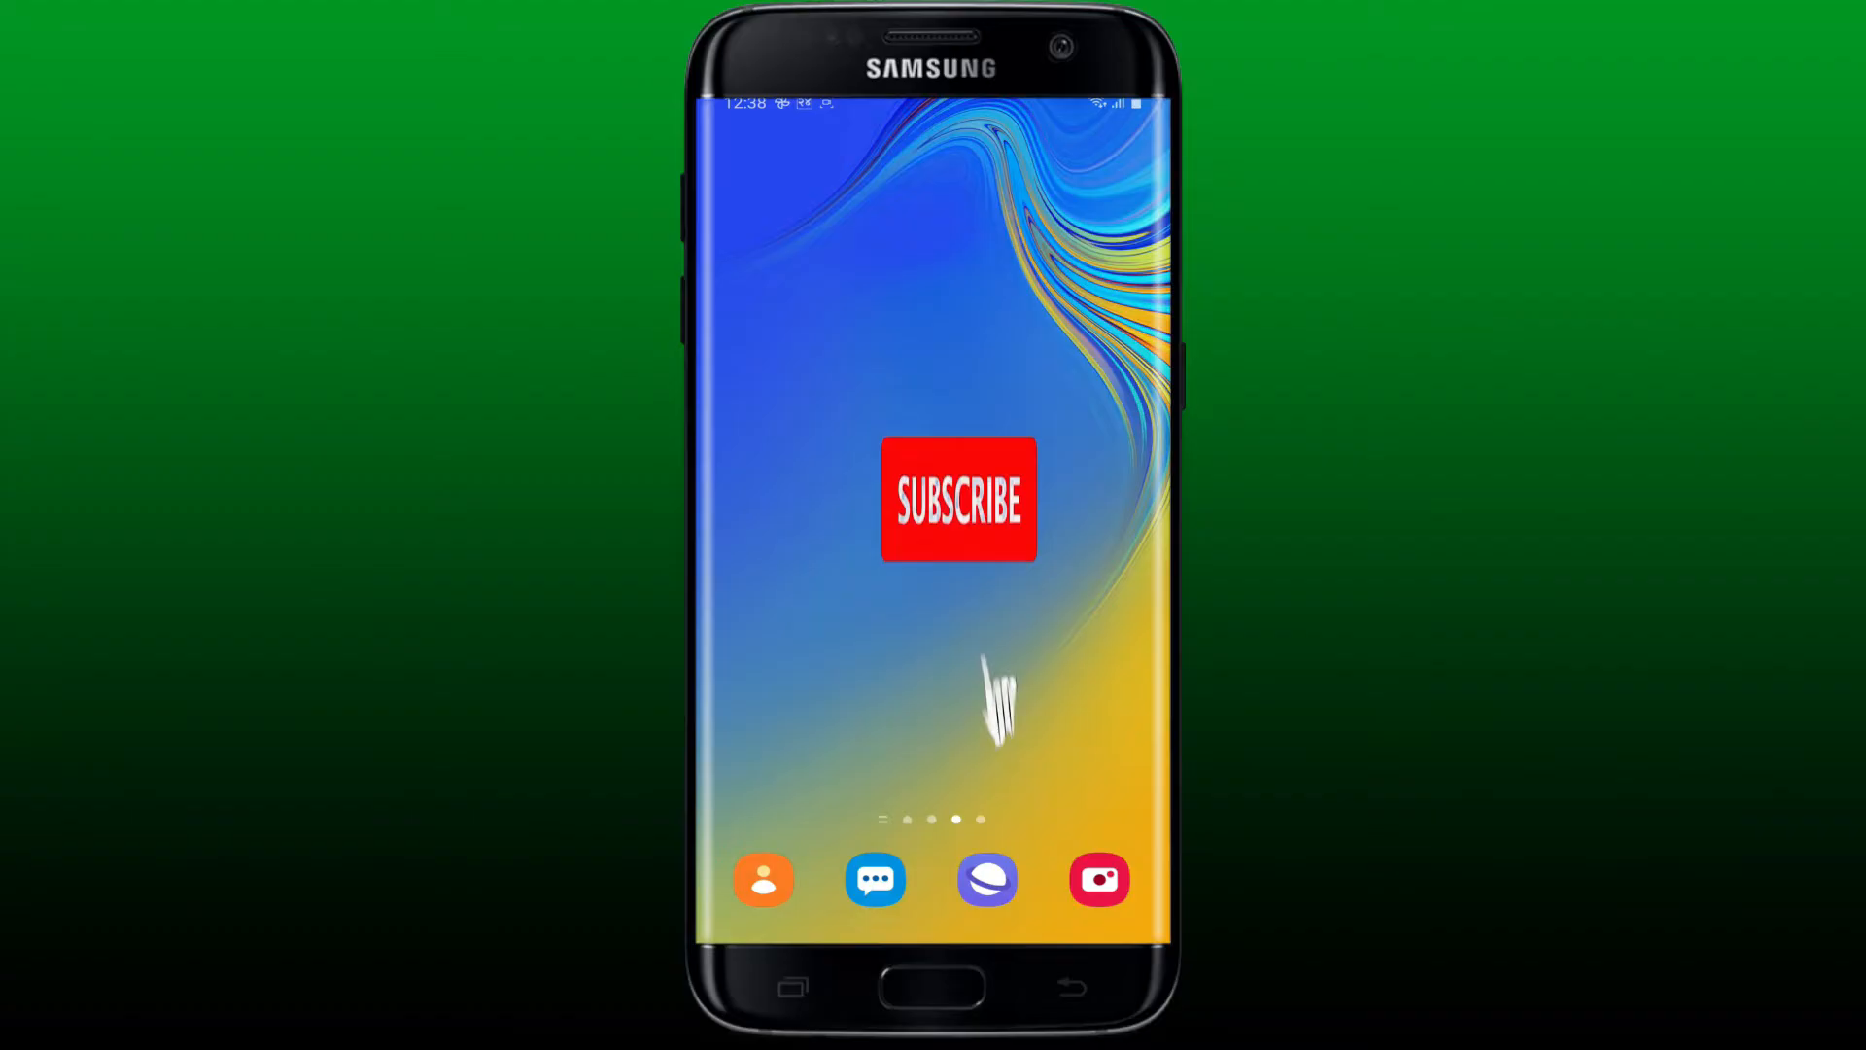
left_click(958, 498)
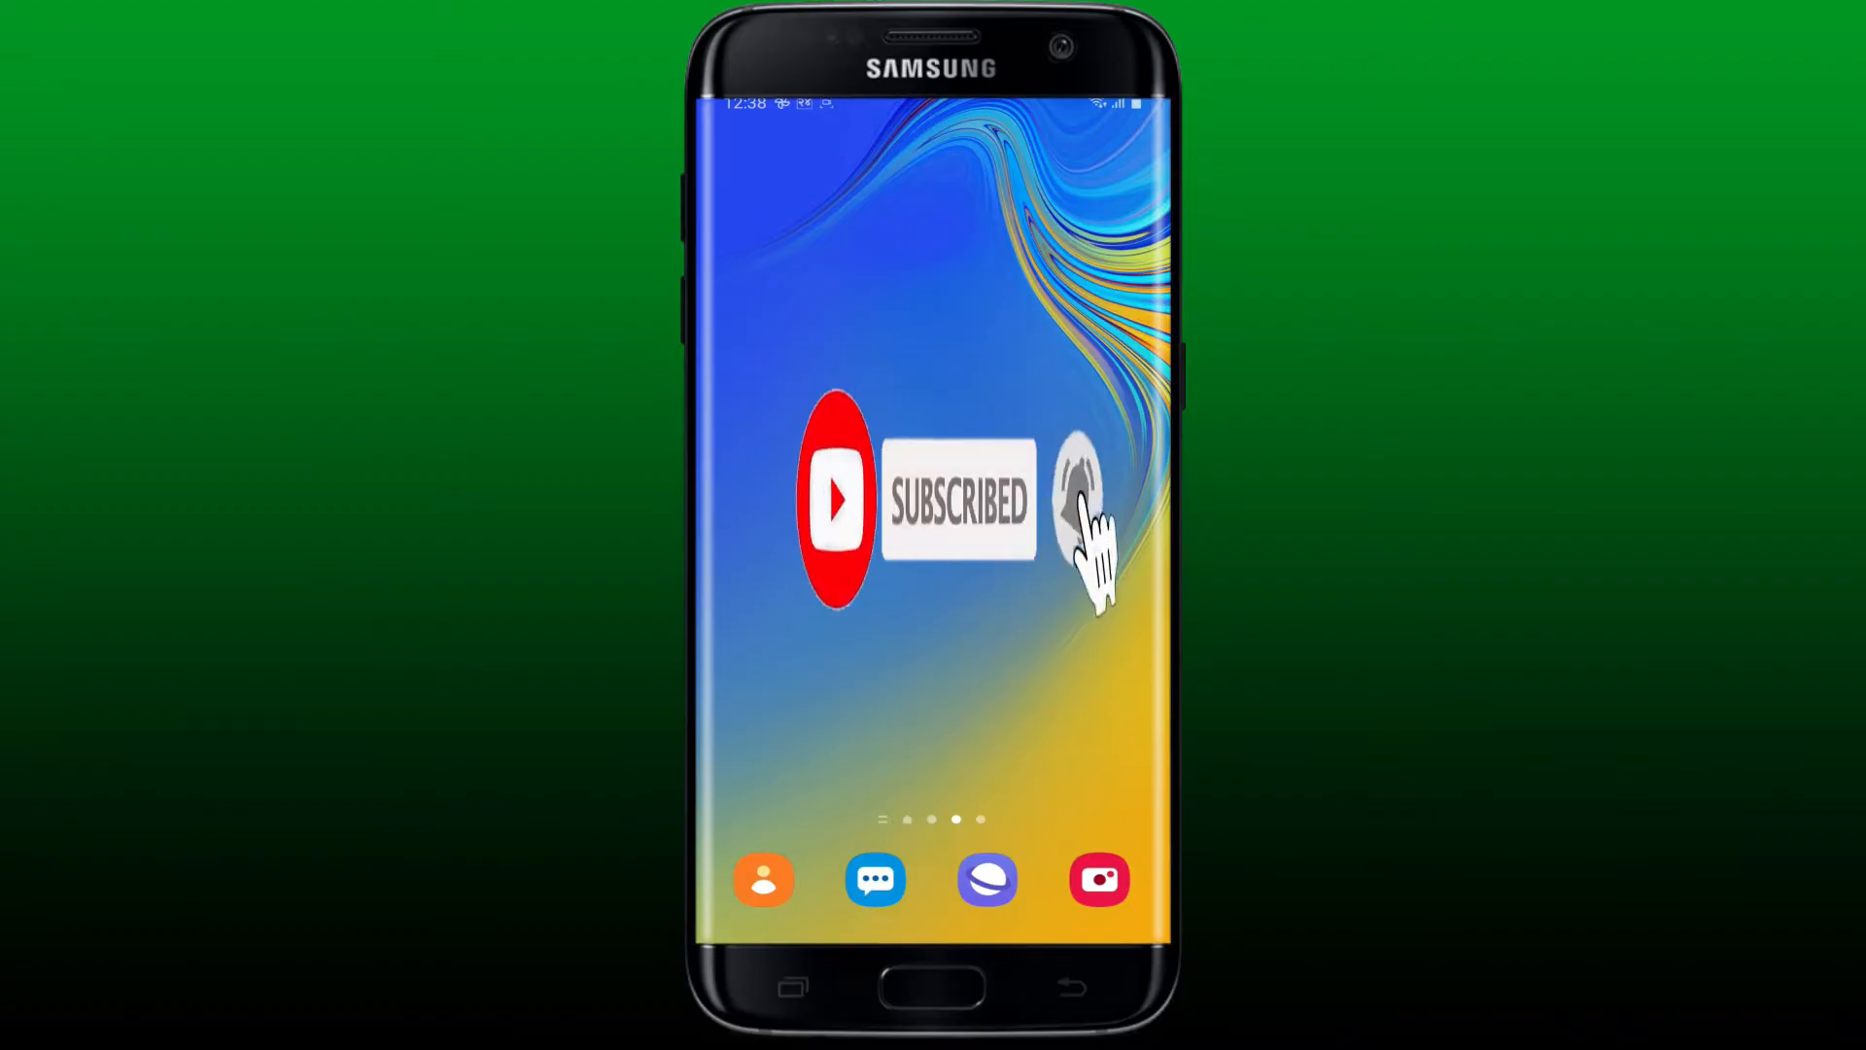
left_click(1077, 500)
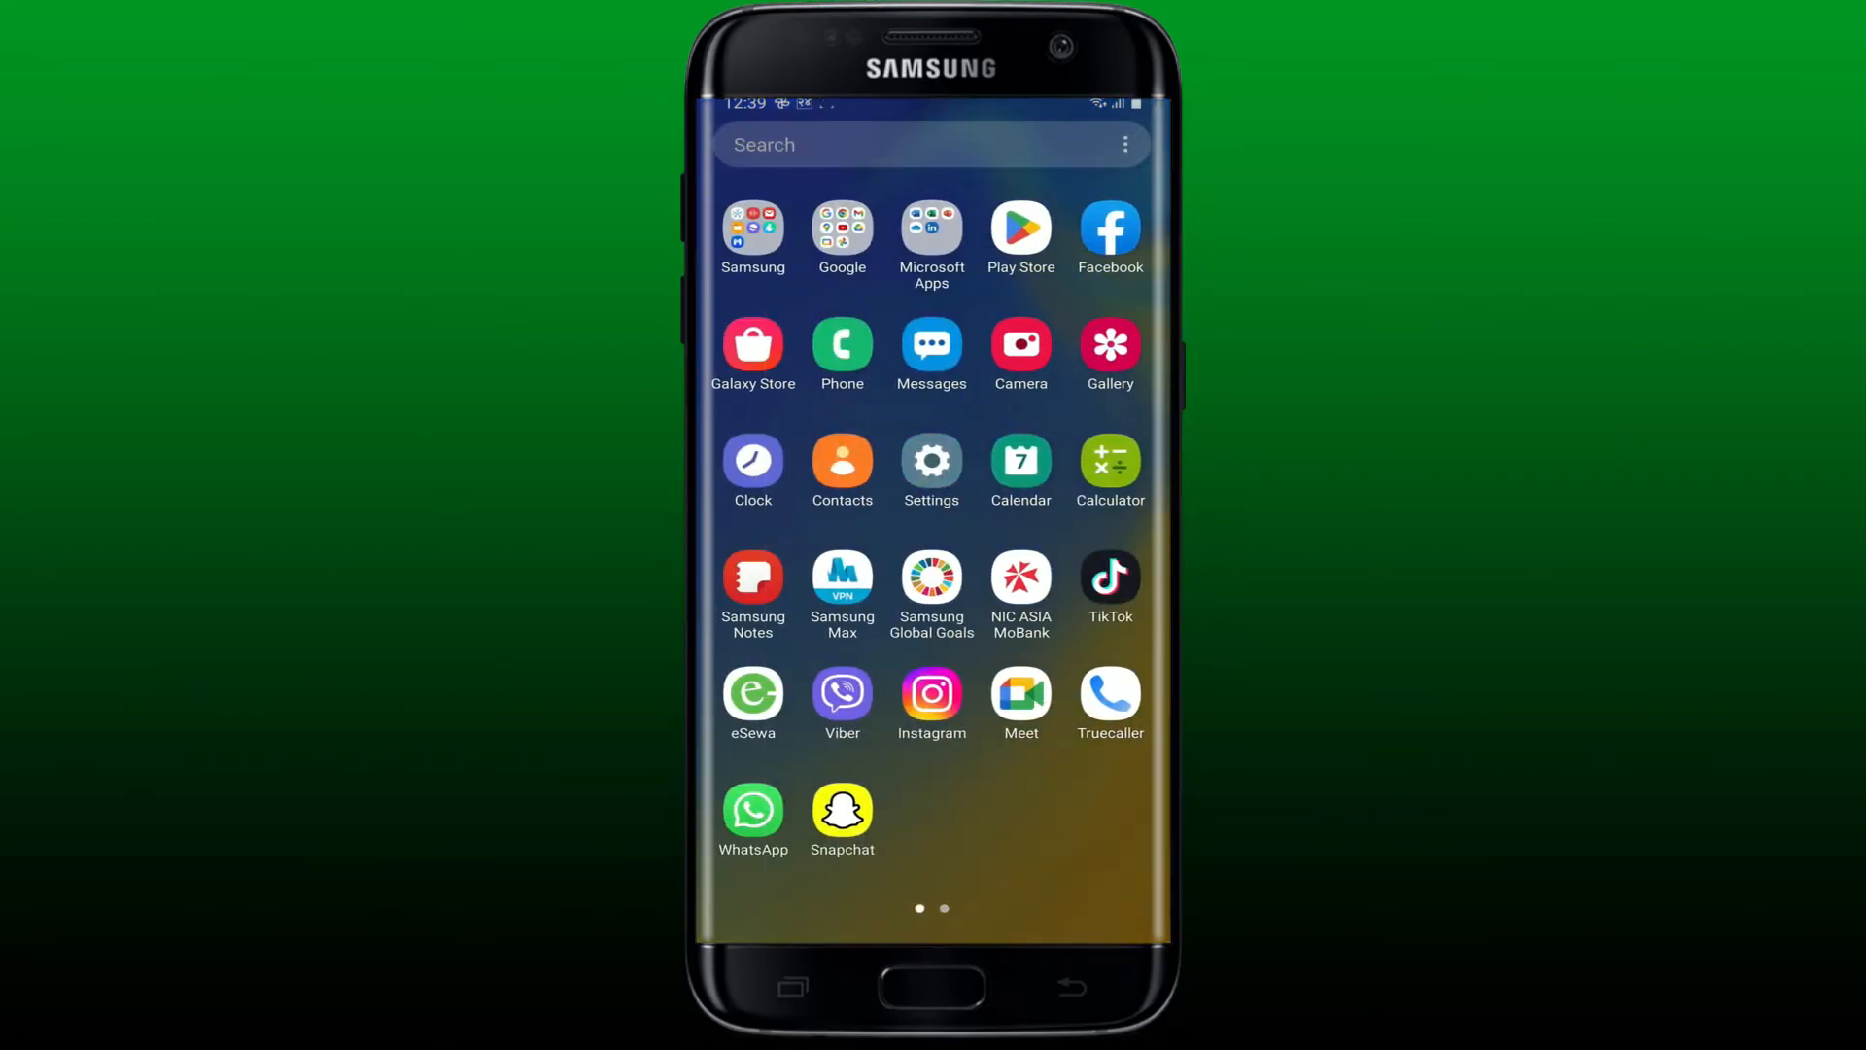
left_click(841, 228)
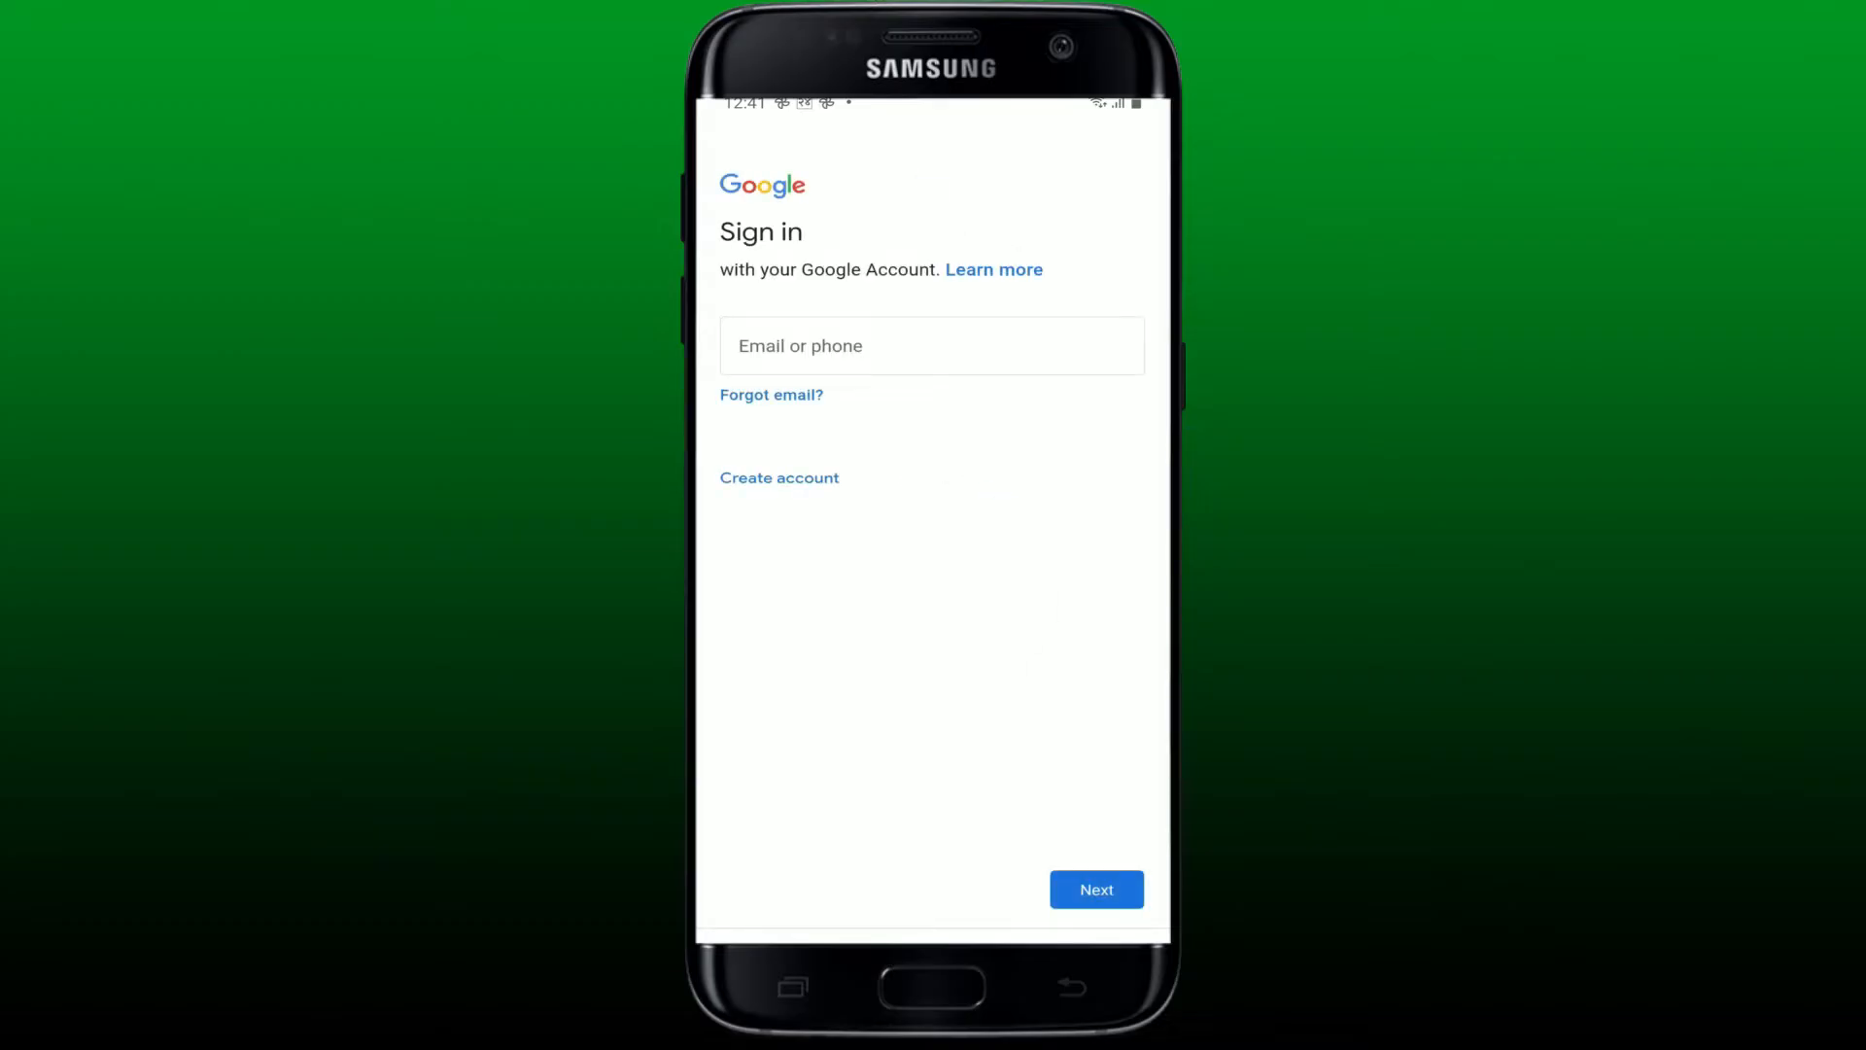
Fill the 'Email or phone' field with the account's Gmail address
left_click(932, 345)
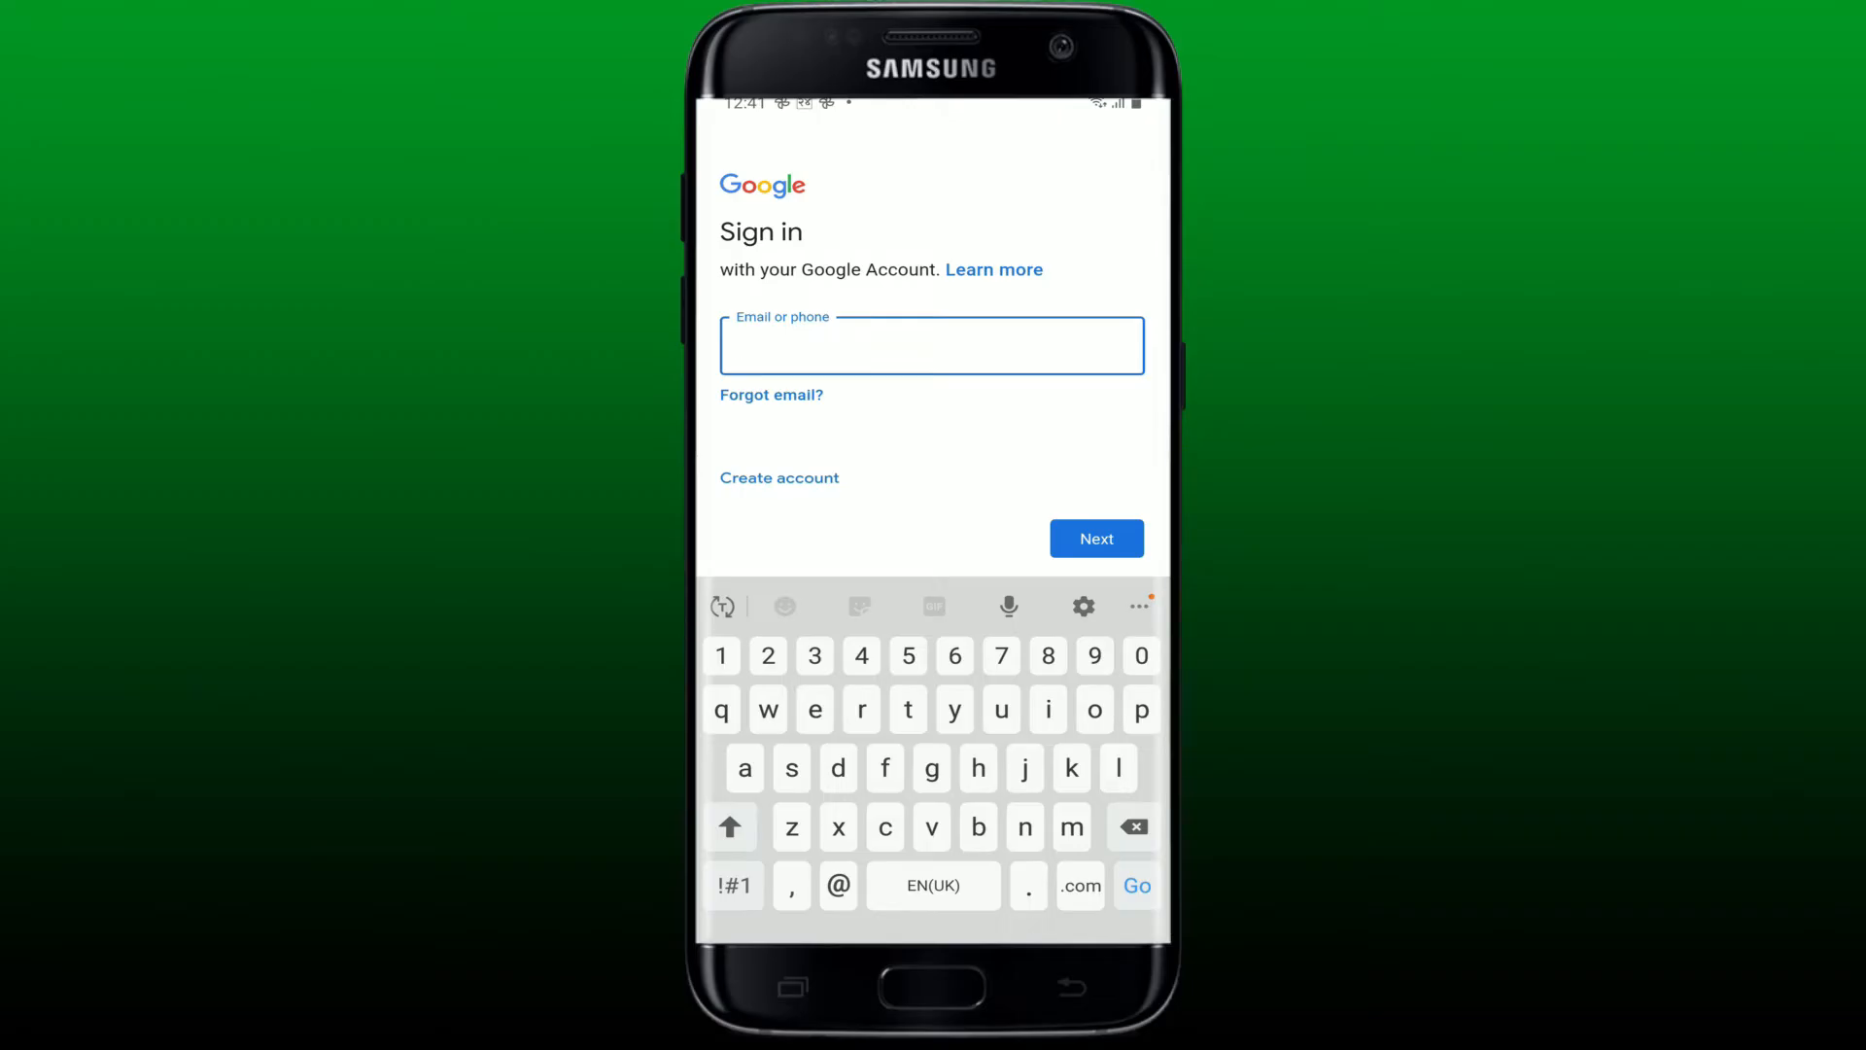
left_click(860, 709)
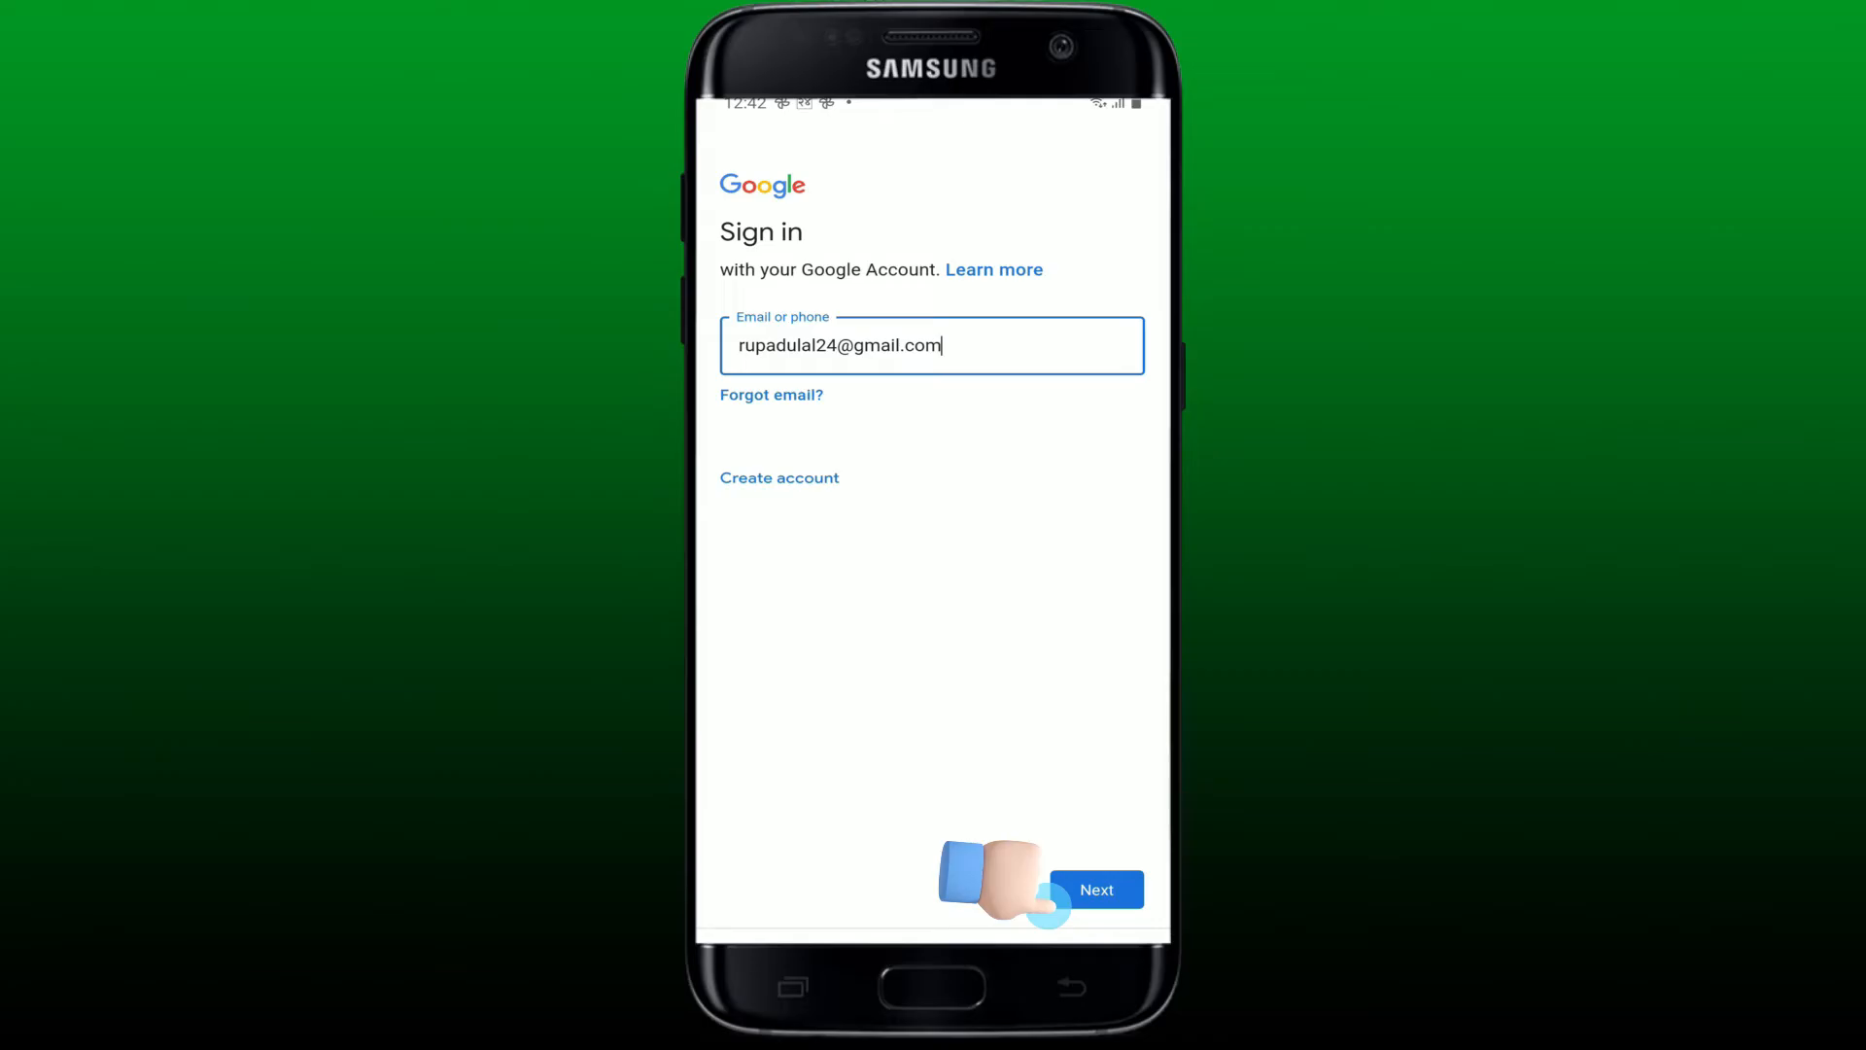
Continue to the password step, enter the password, and submit it
left_click(1095, 890)
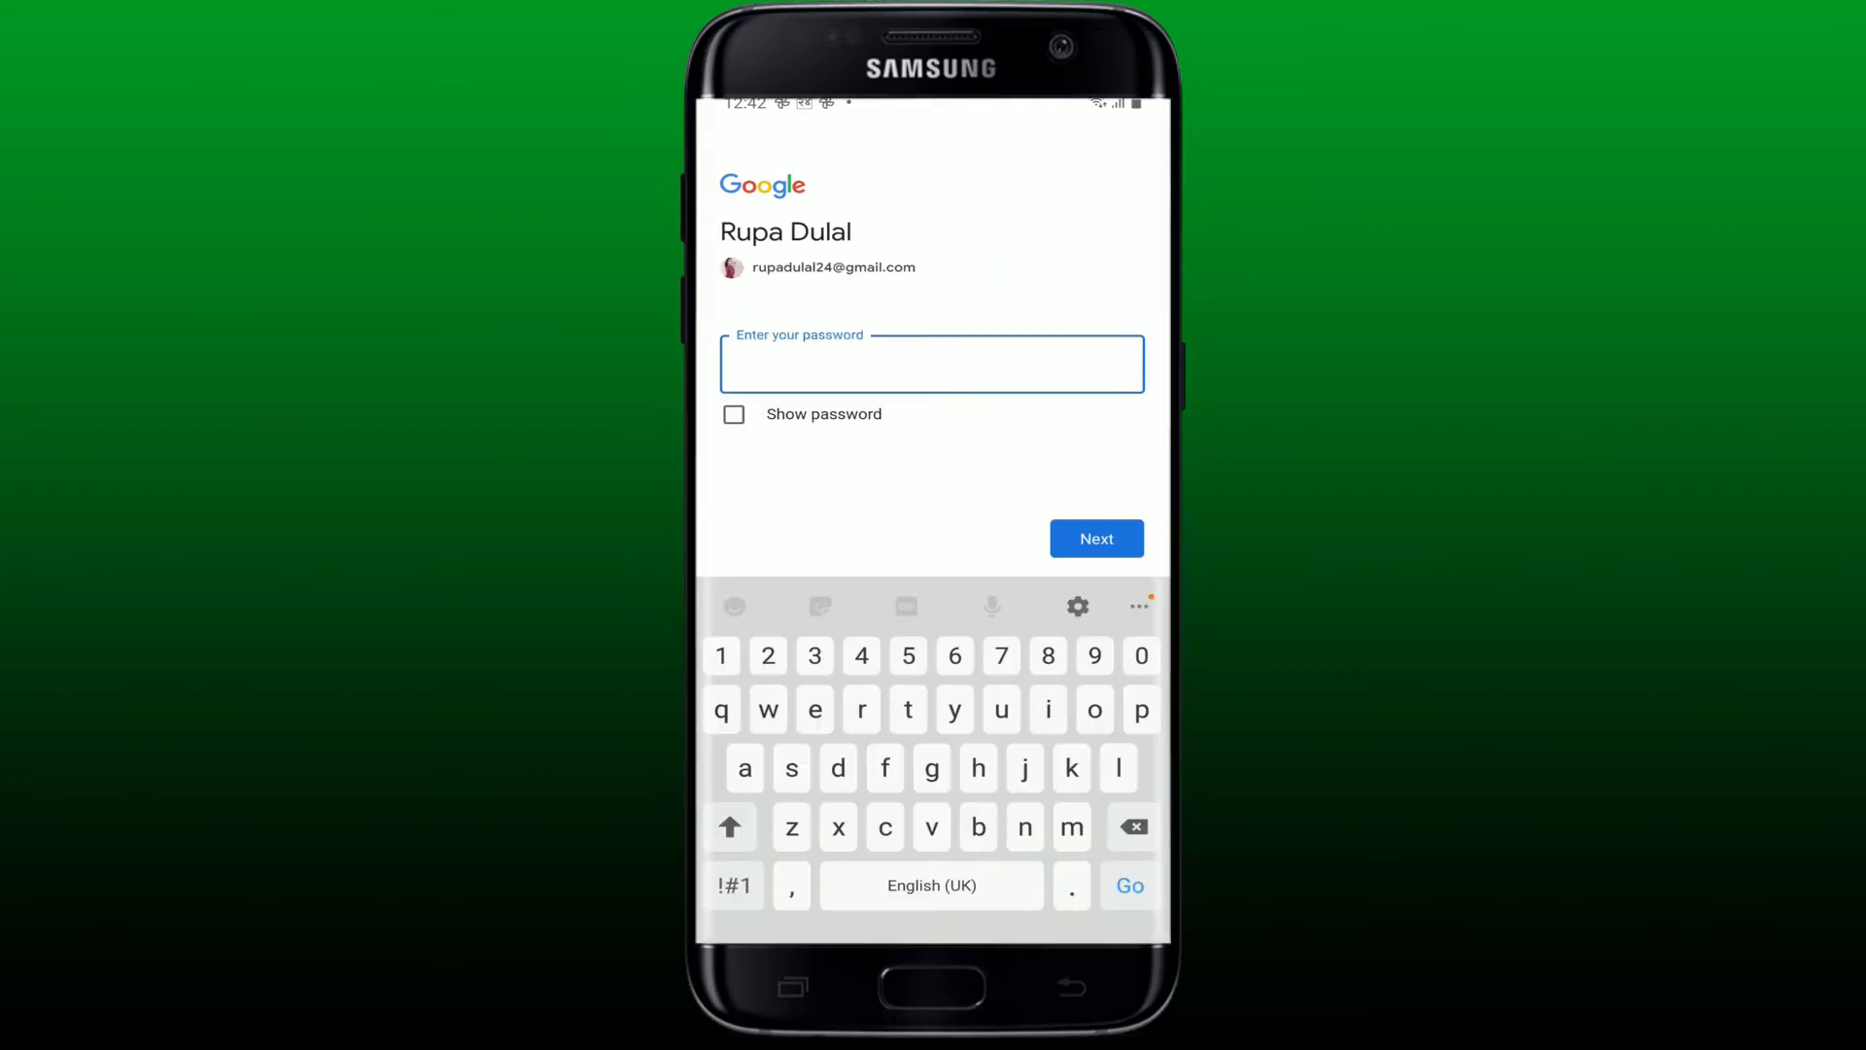
left_click(932, 363)
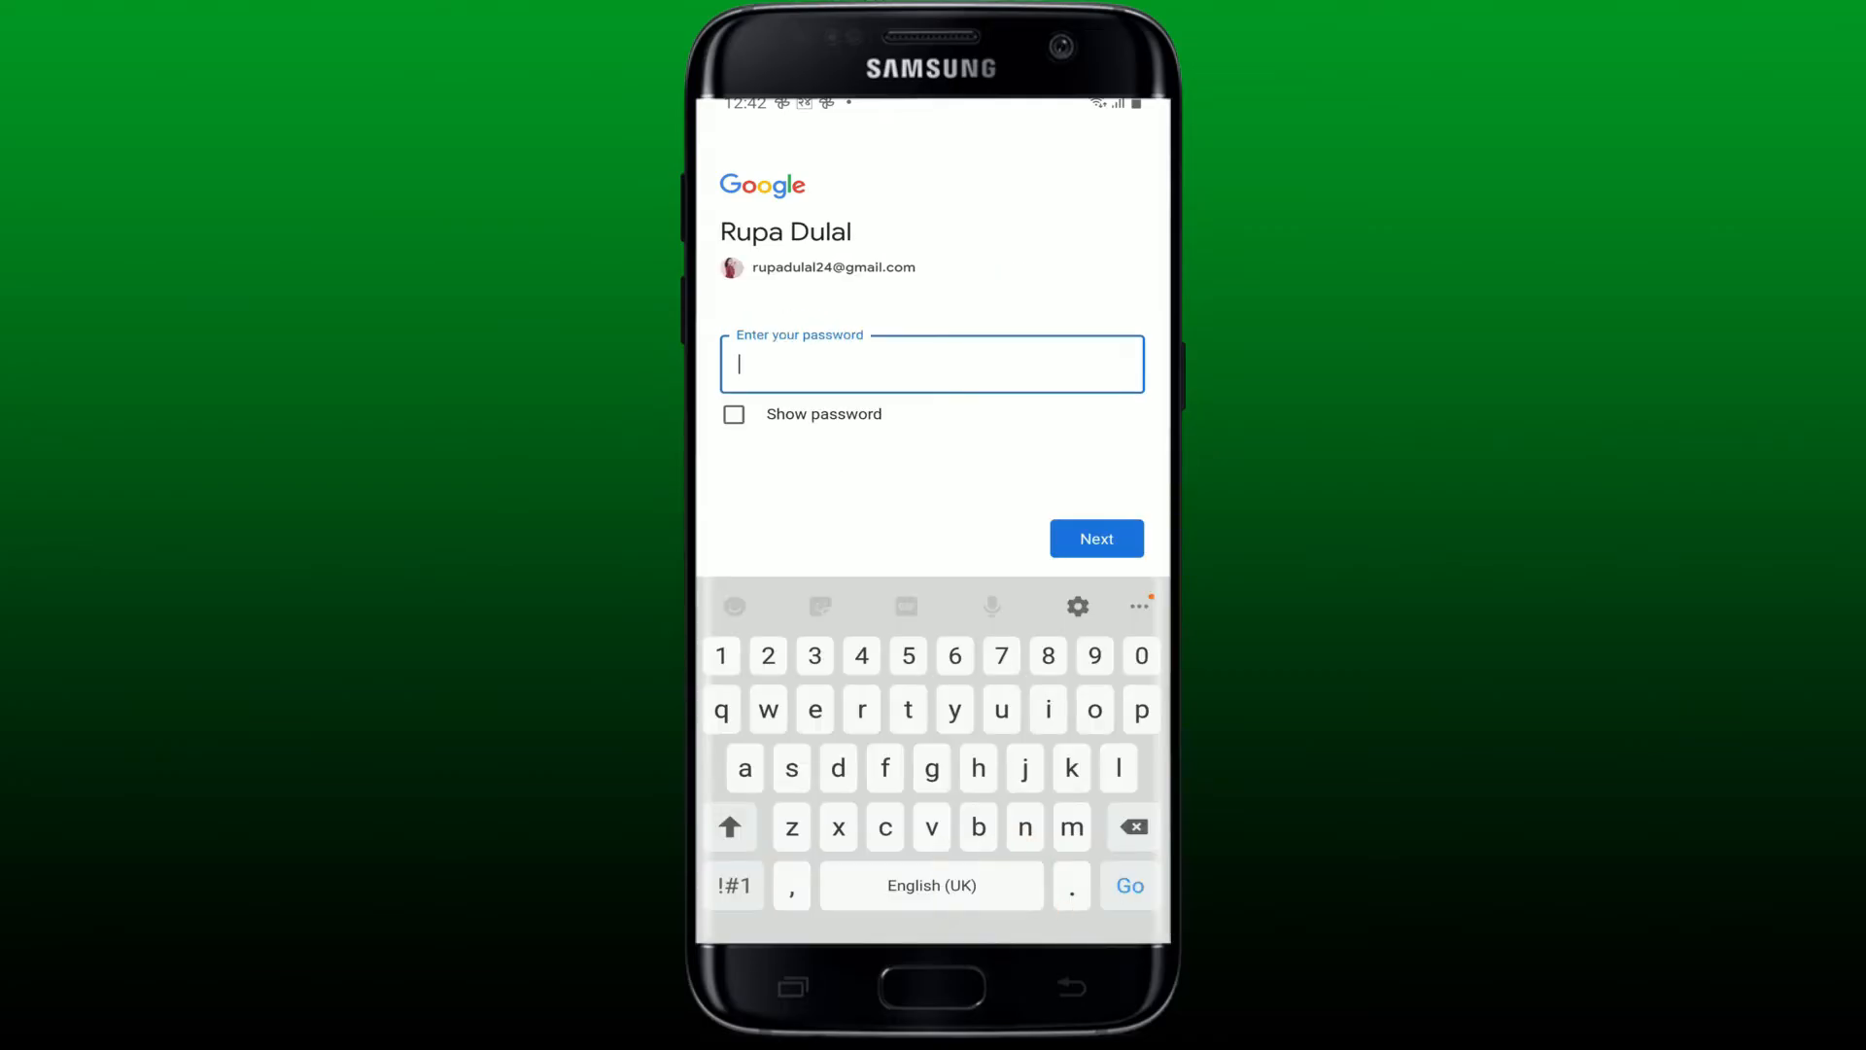
type("password")
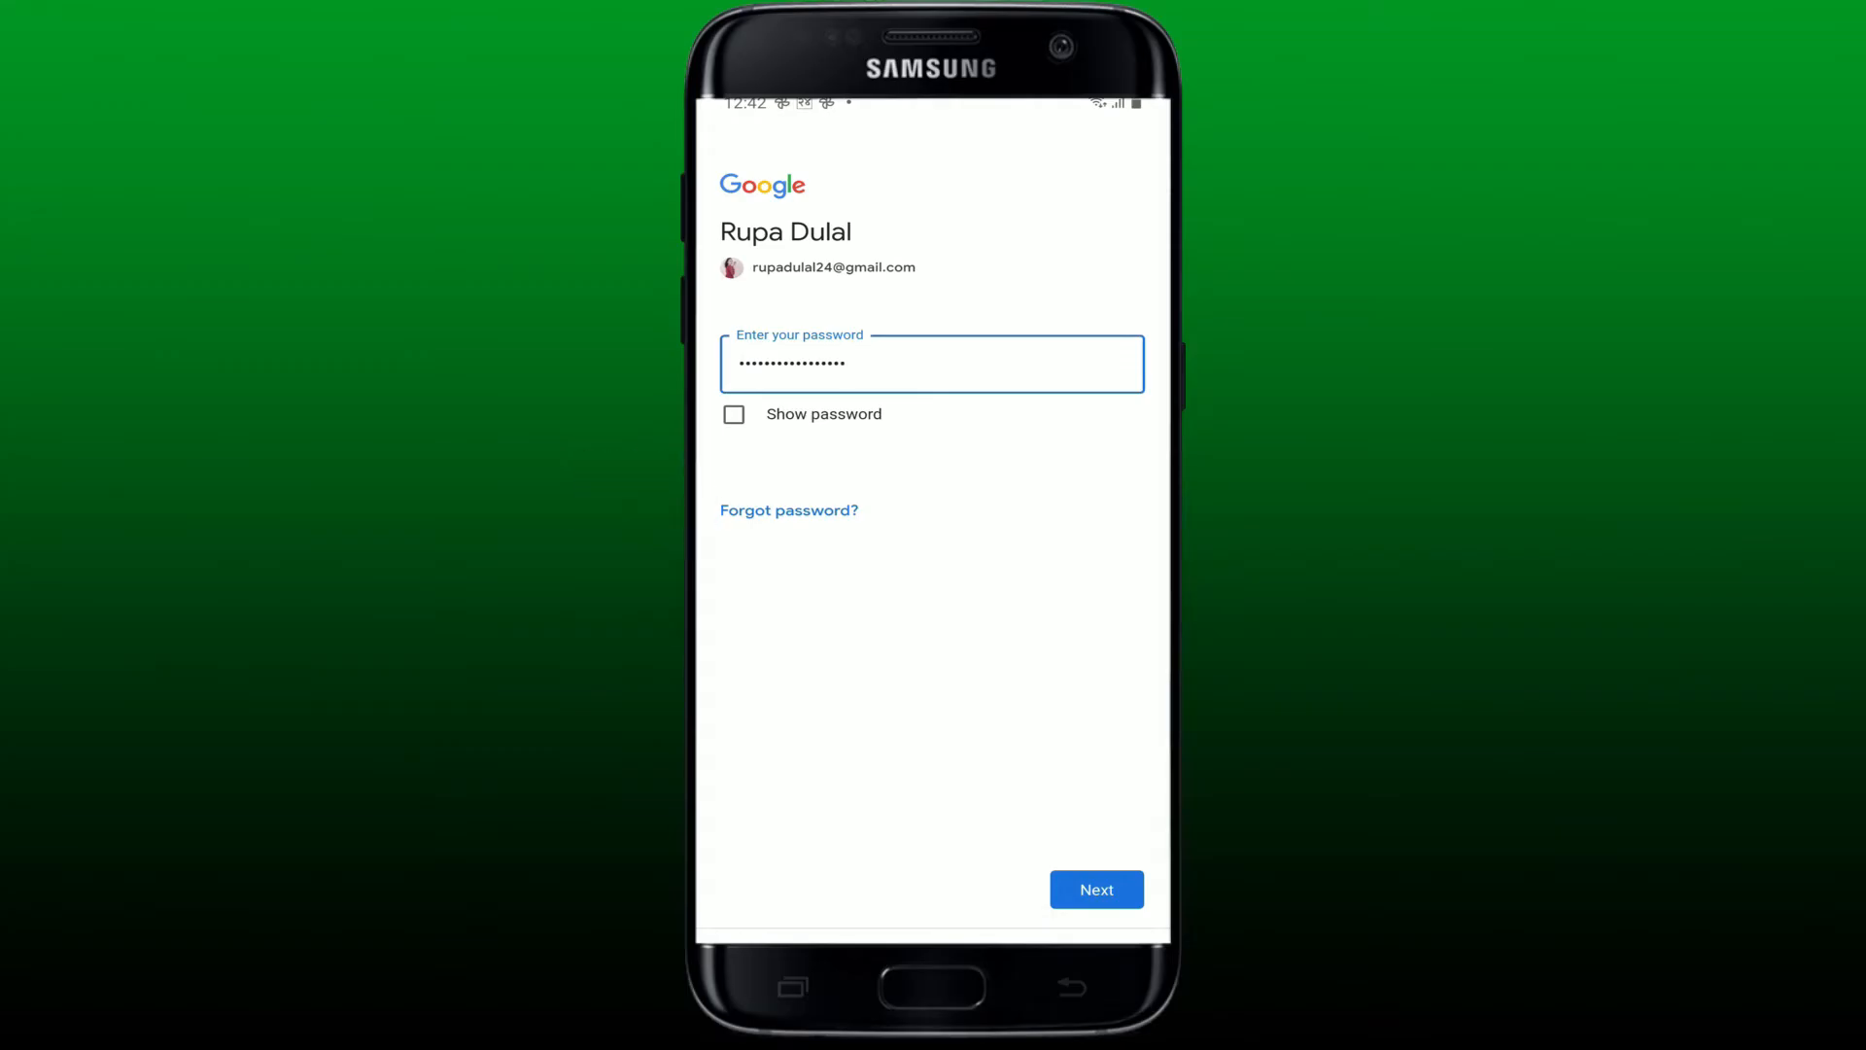
left_click(1093, 889)
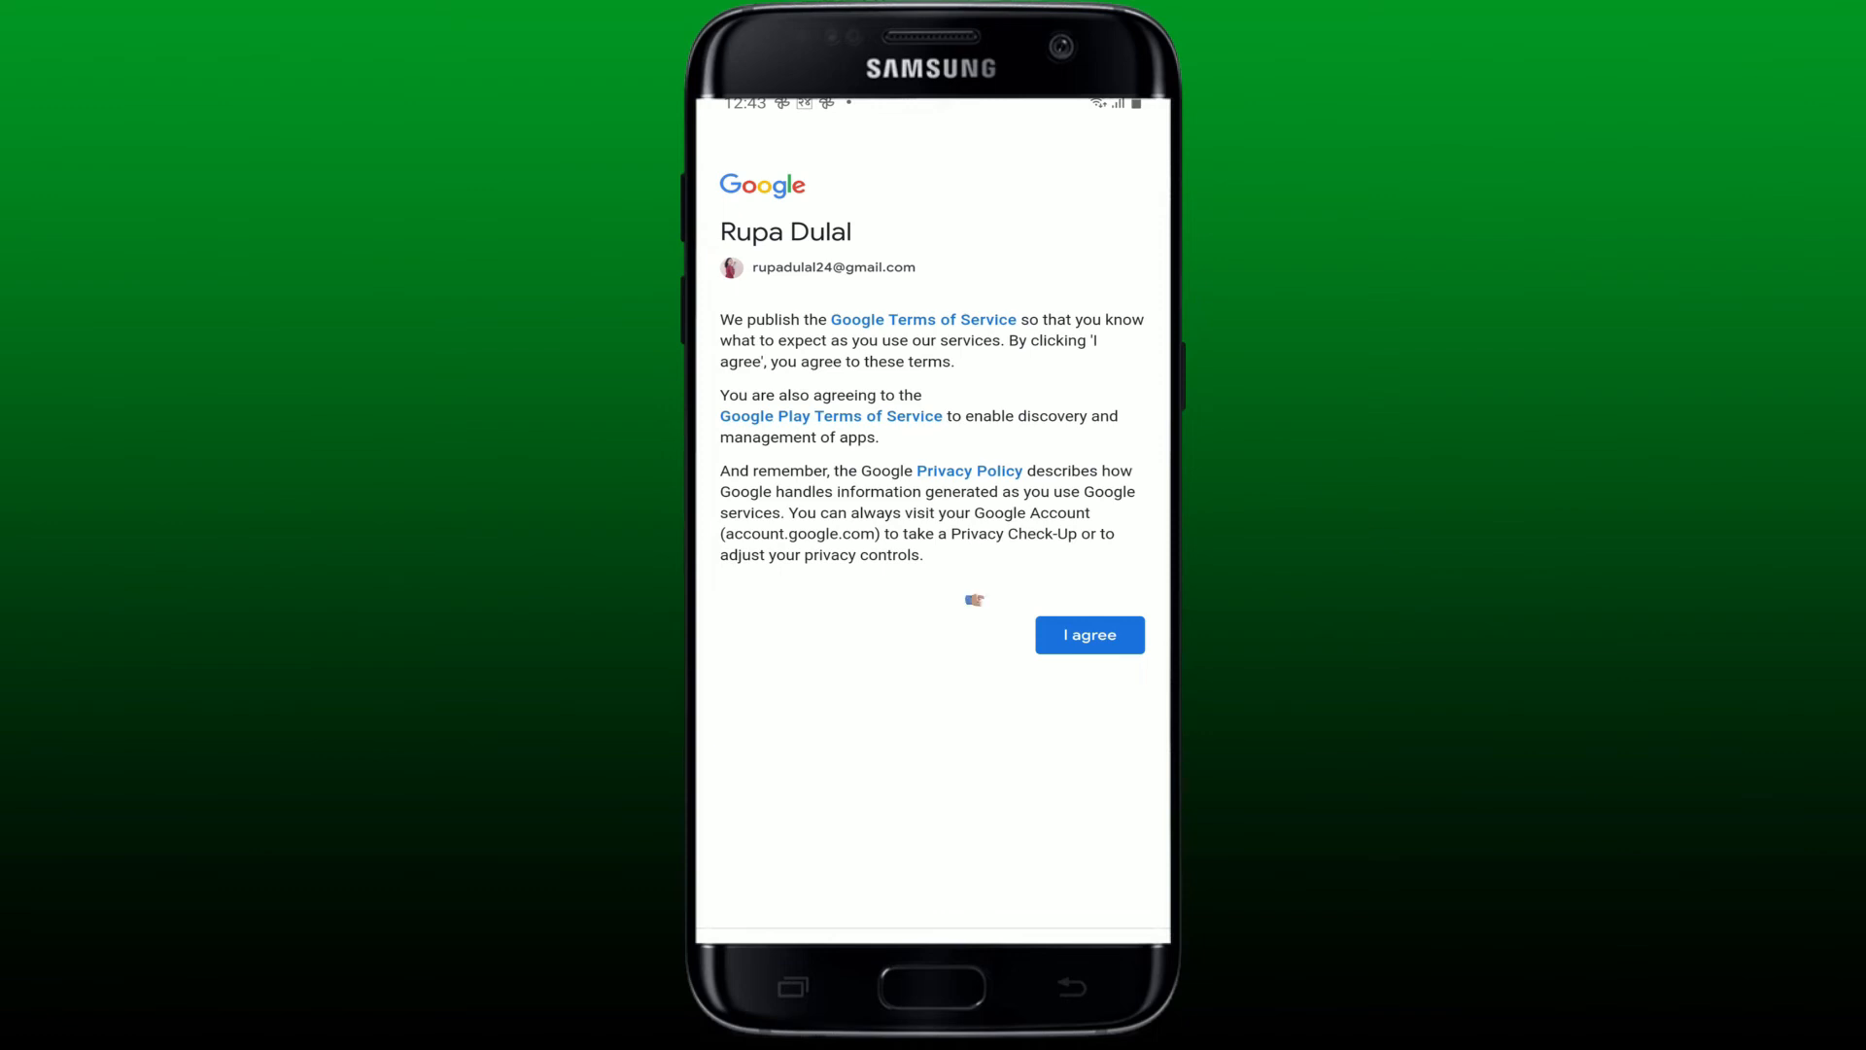
Agree to Google's terms and close the Google Account overview
left_click(1087, 635)
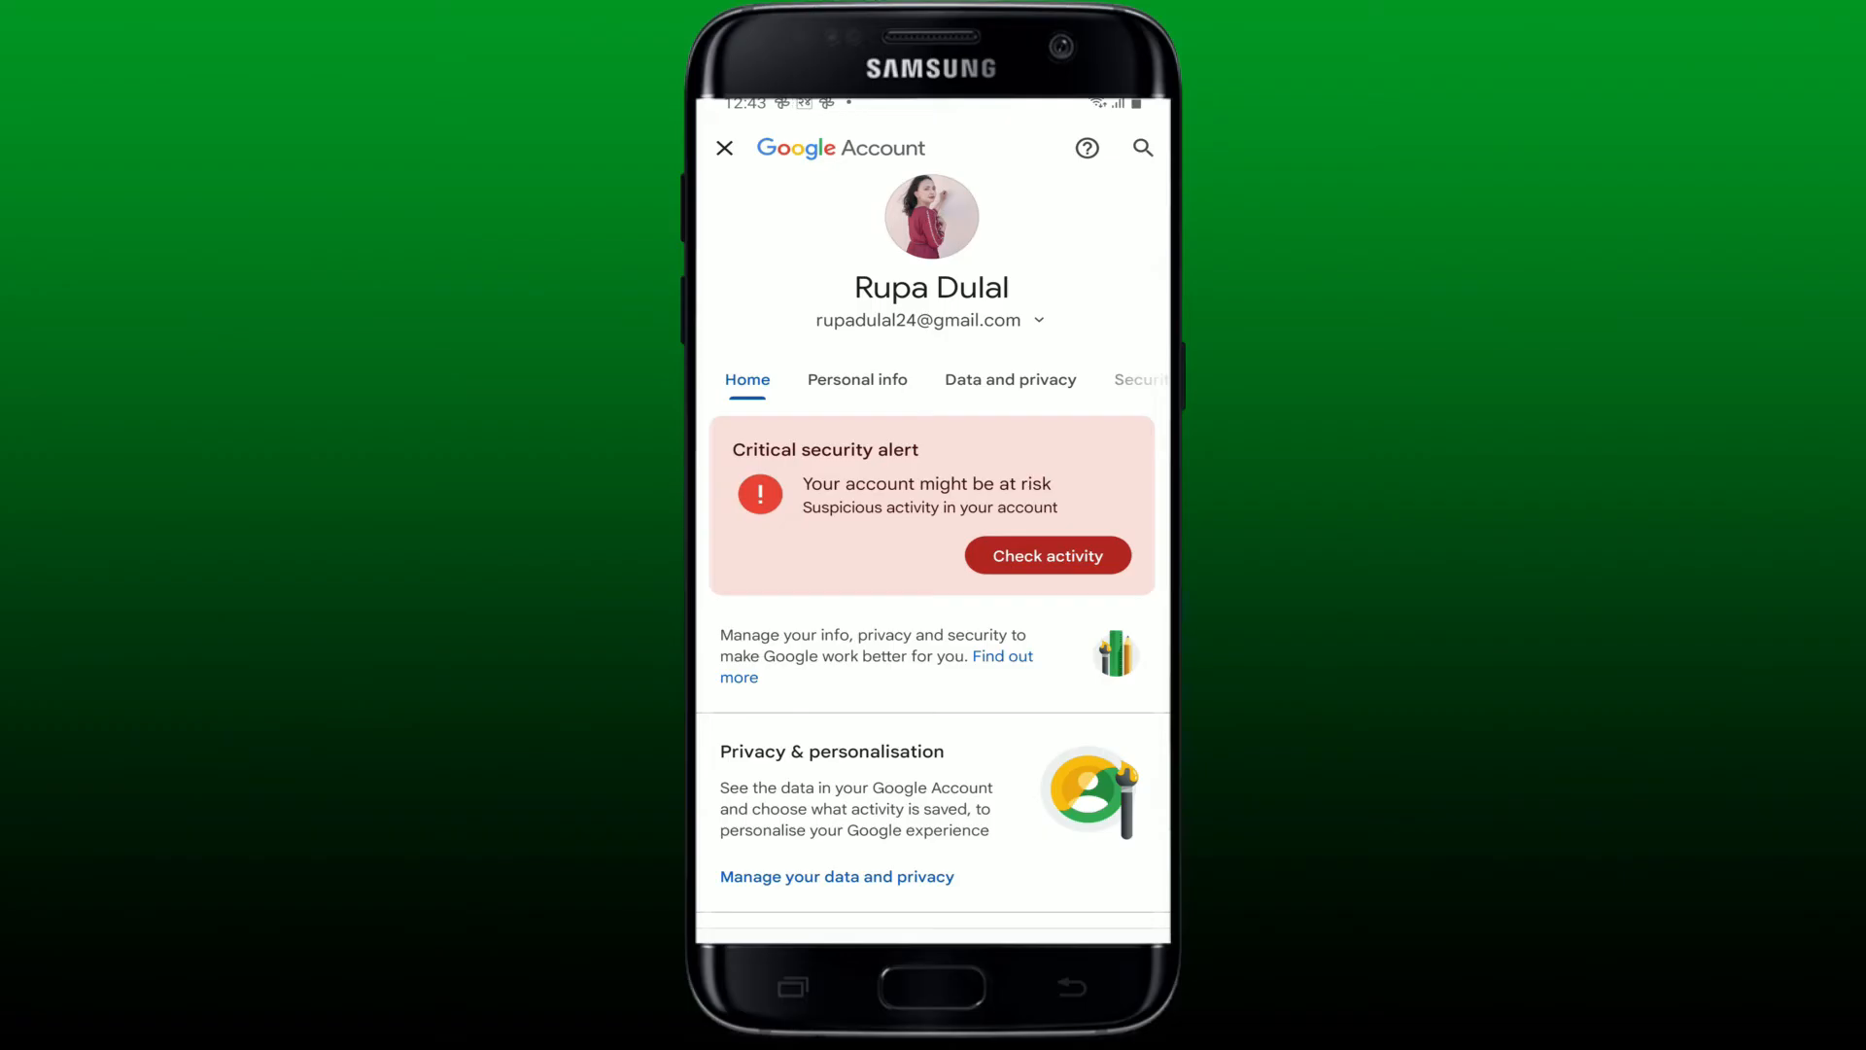
left_click(723, 148)
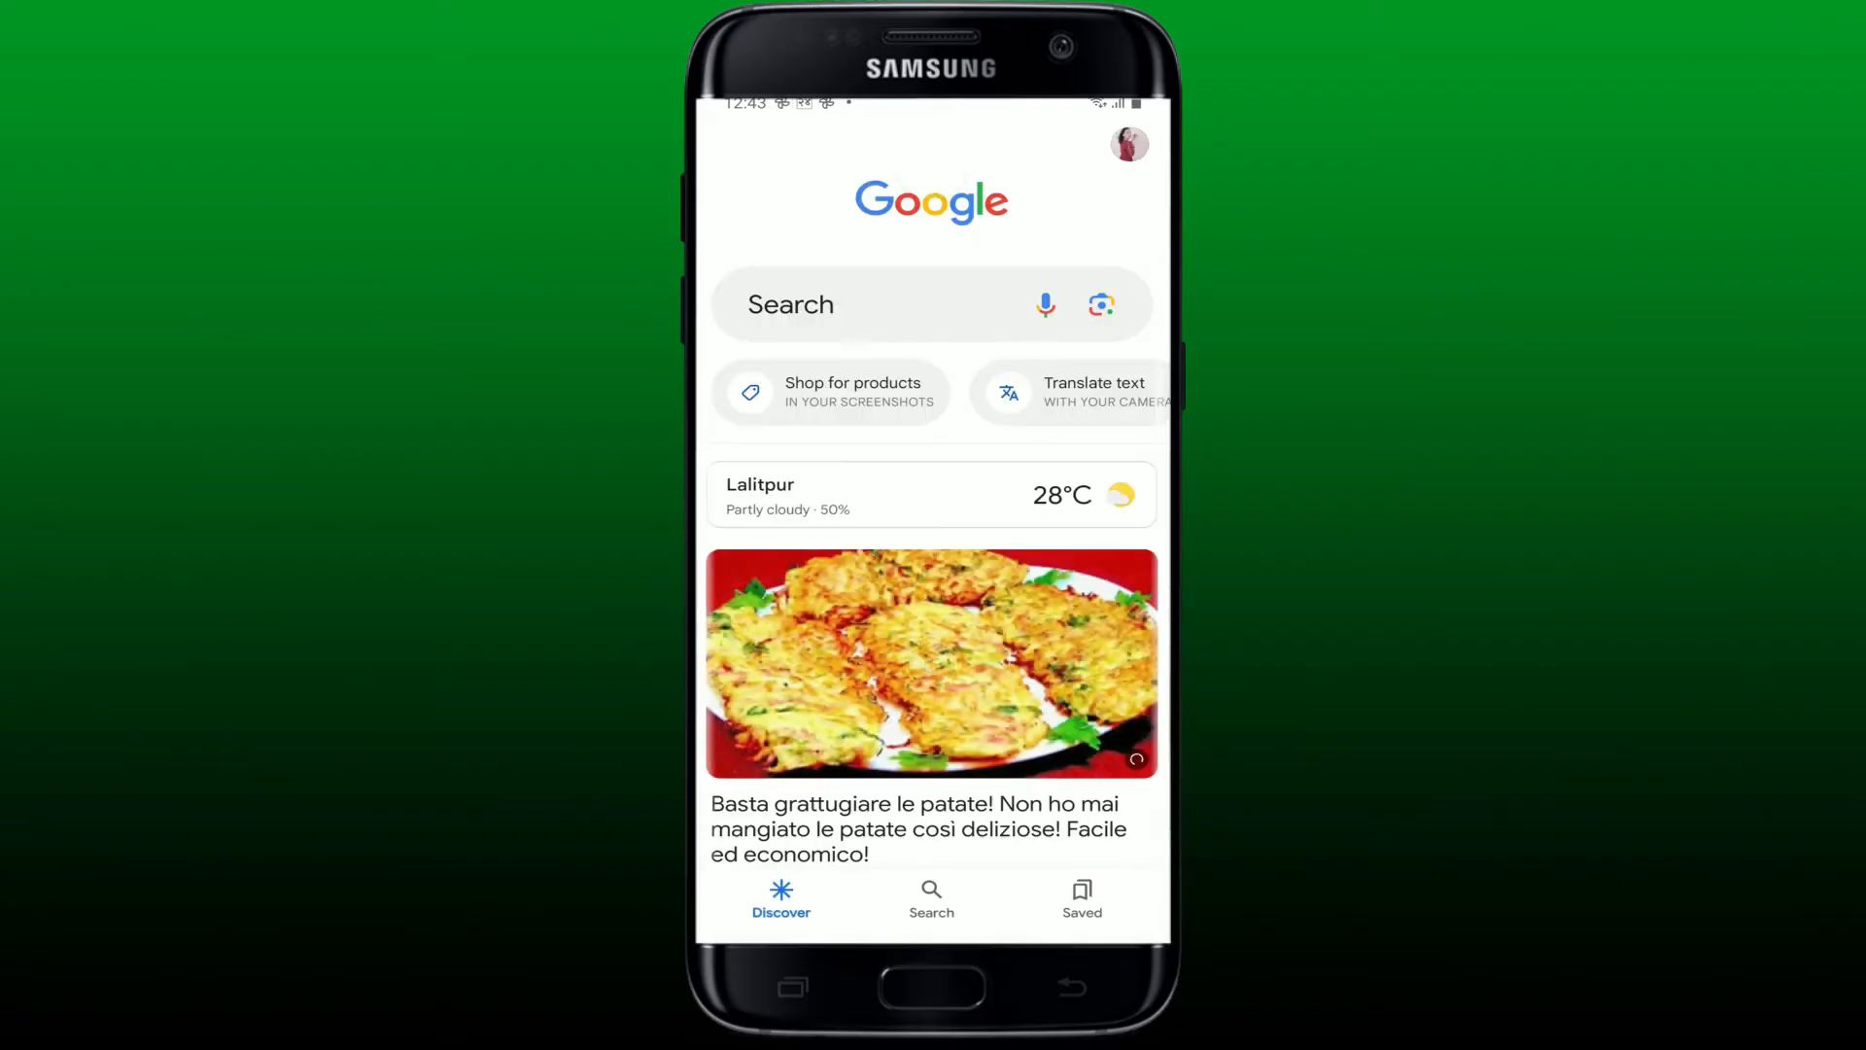